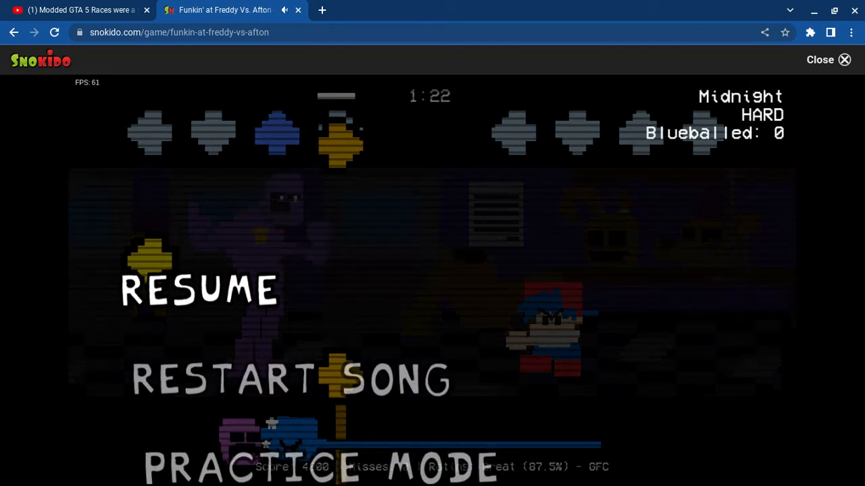
# Resume the paused Midnight song and play through to the Freeplay song-select menu.
pyautogui.click(196, 286)
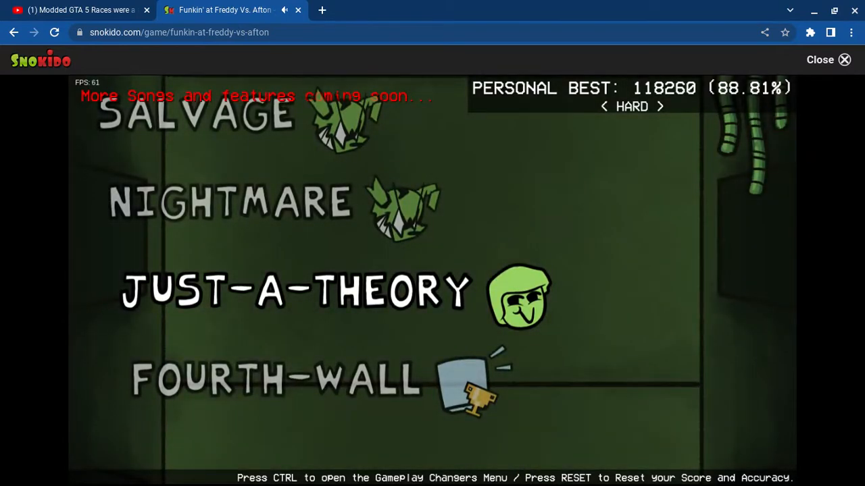
# Scroll the Freeplay song list up to You-Can't and back down.
pyautogui.scroll(3)
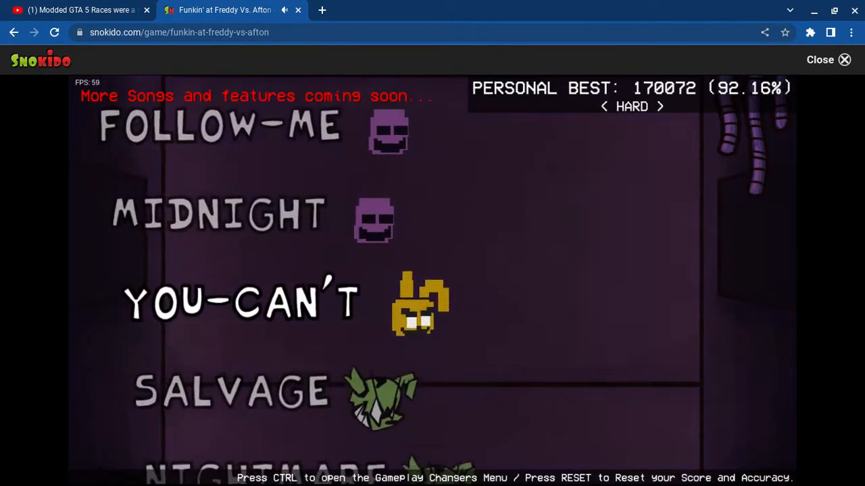
pyautogui.scroll(-3)
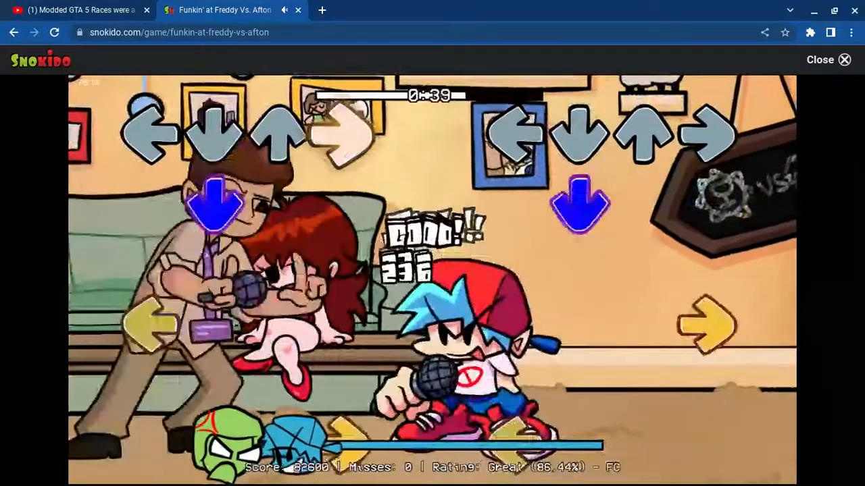
# Hit the up-arrow note in time during the song's opening section.
pyautogui.press('up')
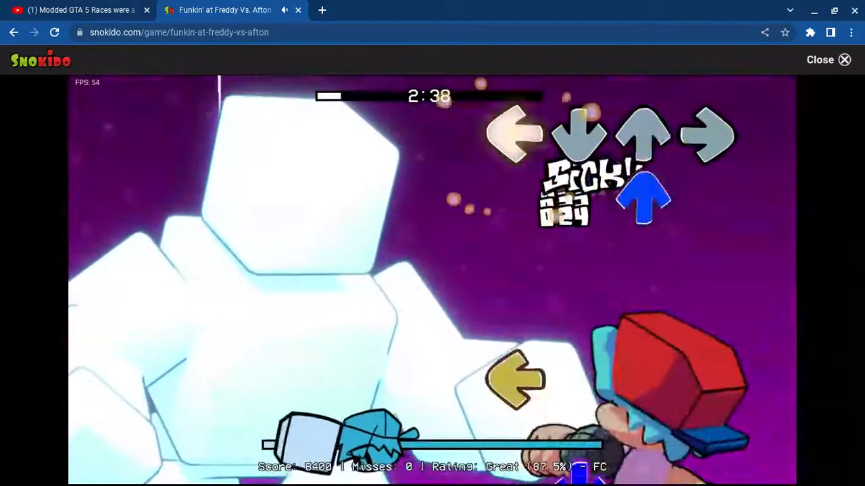
# Hit the up-arrow note during the middle of the song, reaching 1:35 remaining.
pyautogui.press('up')
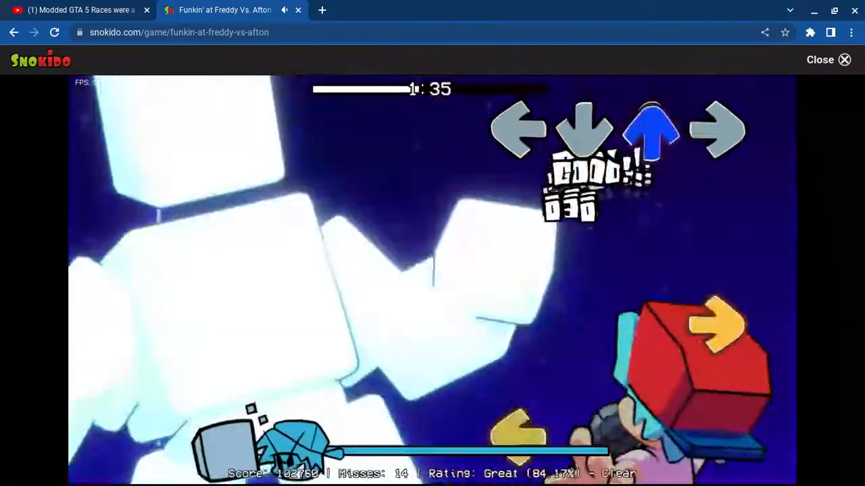
# Hit the left-arrow note in the later part of the song, reaching 0:39 remaining.
pyautogui.press('left')
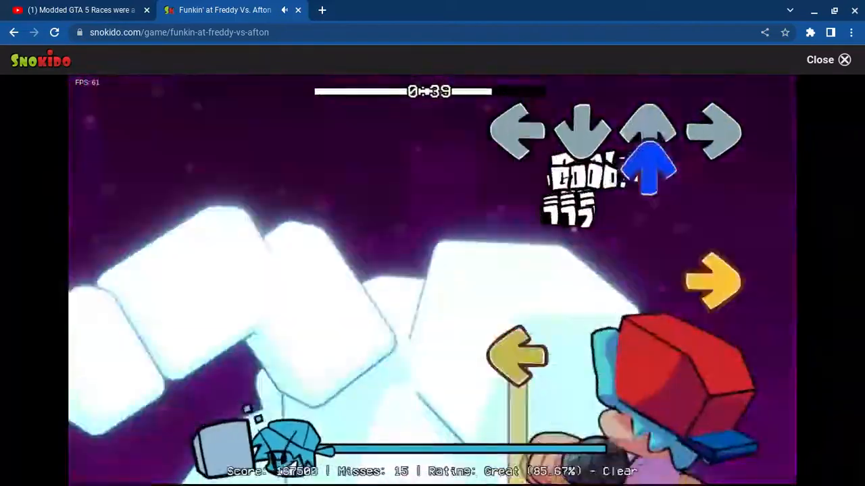
pyautogui.press('up')
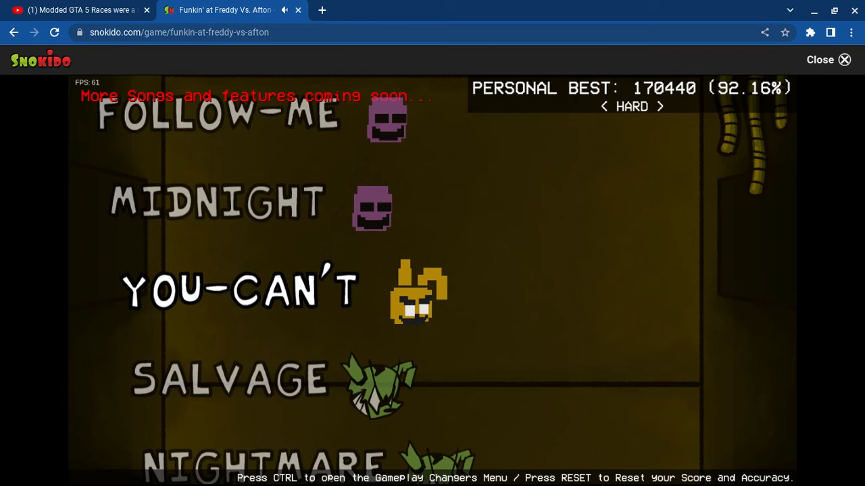
pyautogui.moveTo(638, 73)
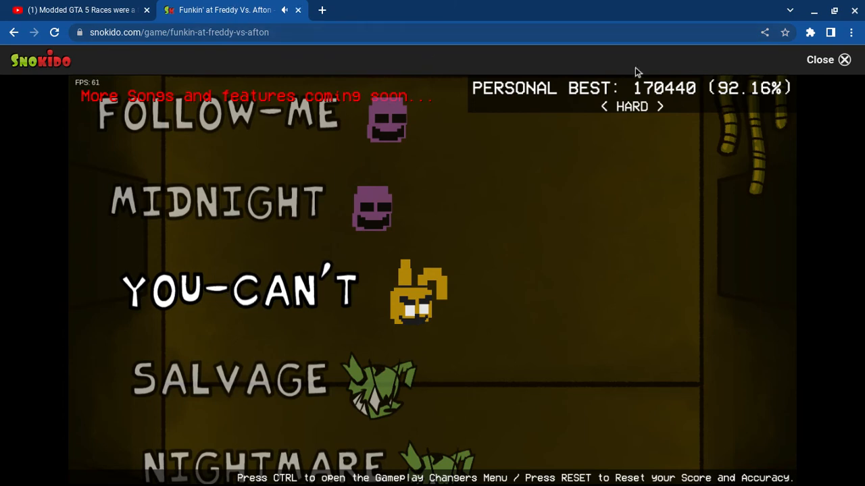
# Exit full-screen so the game sits inside the Snokido page on song select.
pyautogui.click(819, 59)
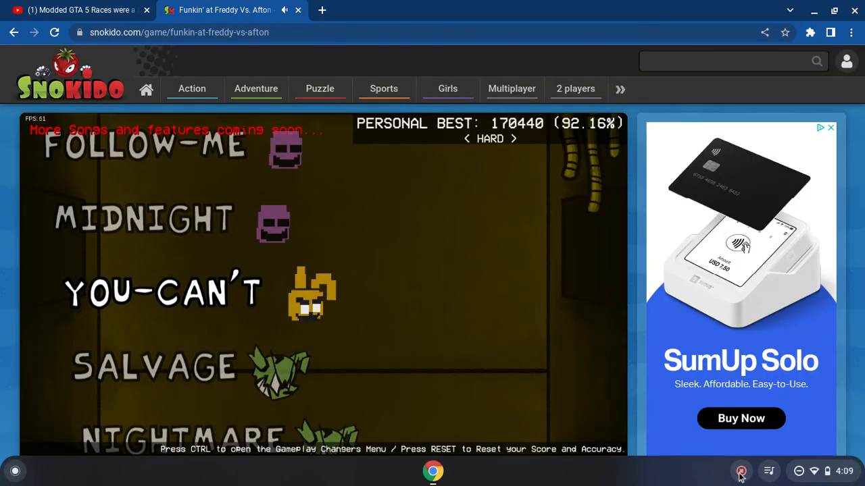
pyautogui.moveTo(740, 470)
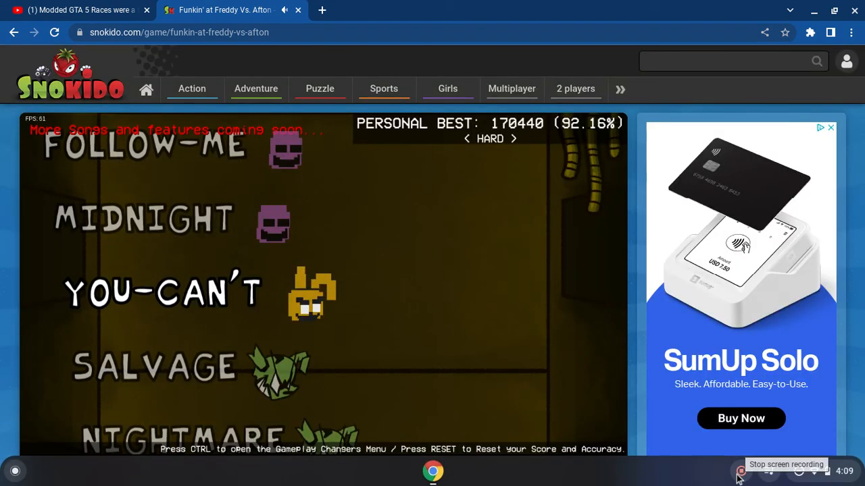